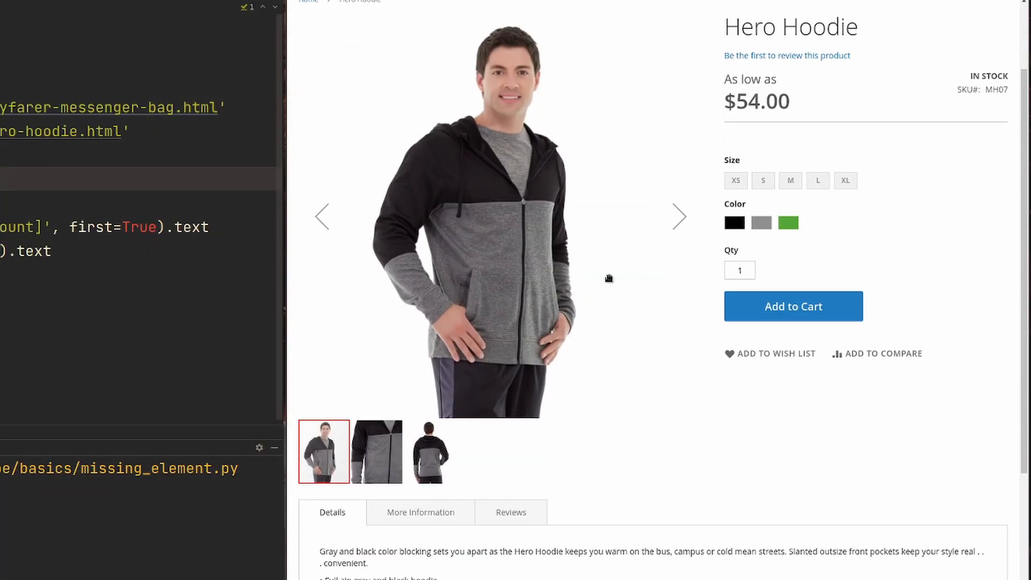
Inspect the Hero Hoodie page's review-link markup in DevTools, then rerun the missing_element script
right_click(609, 277)
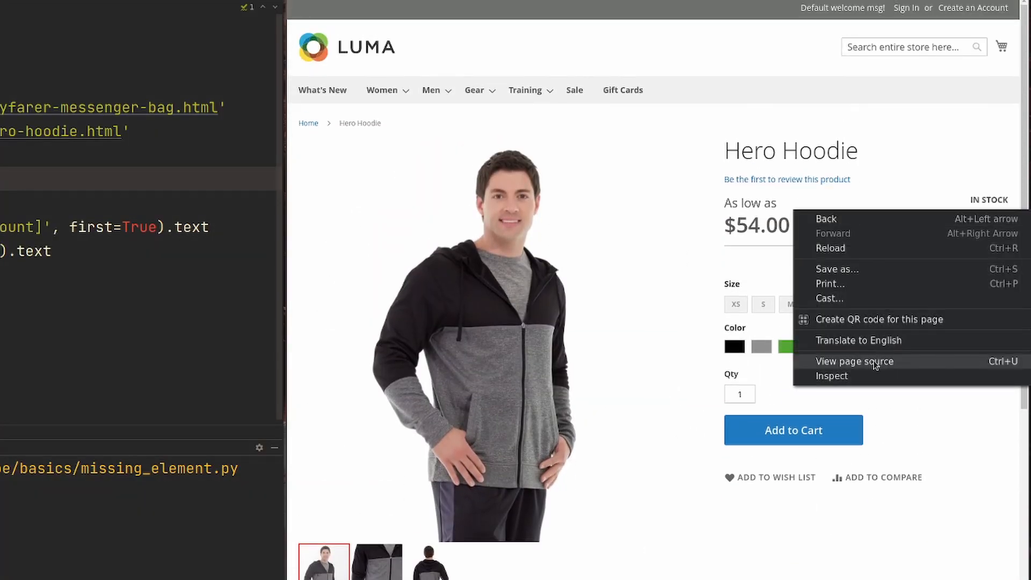
click(831, 375)
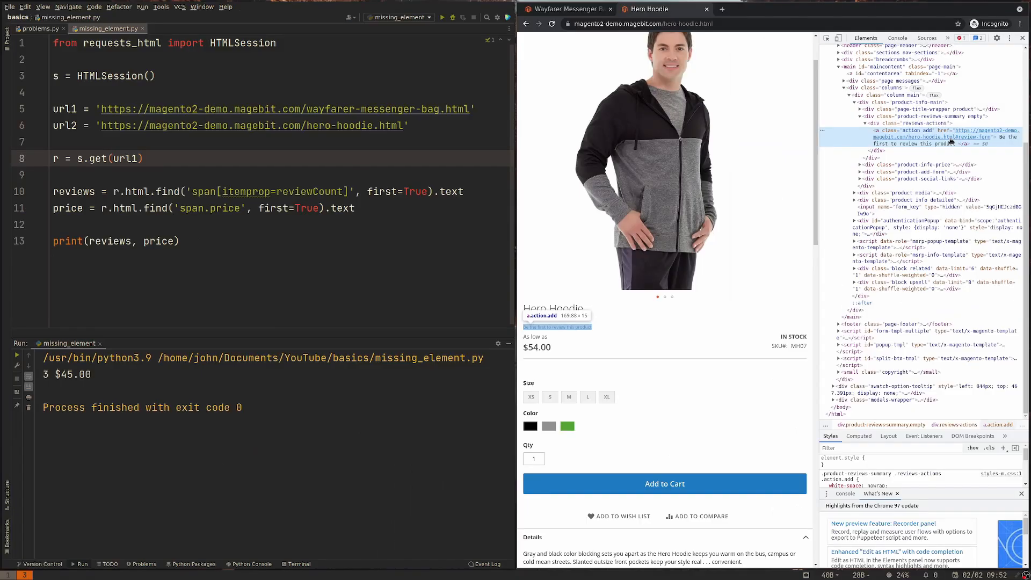
mouse_move(929, 166)
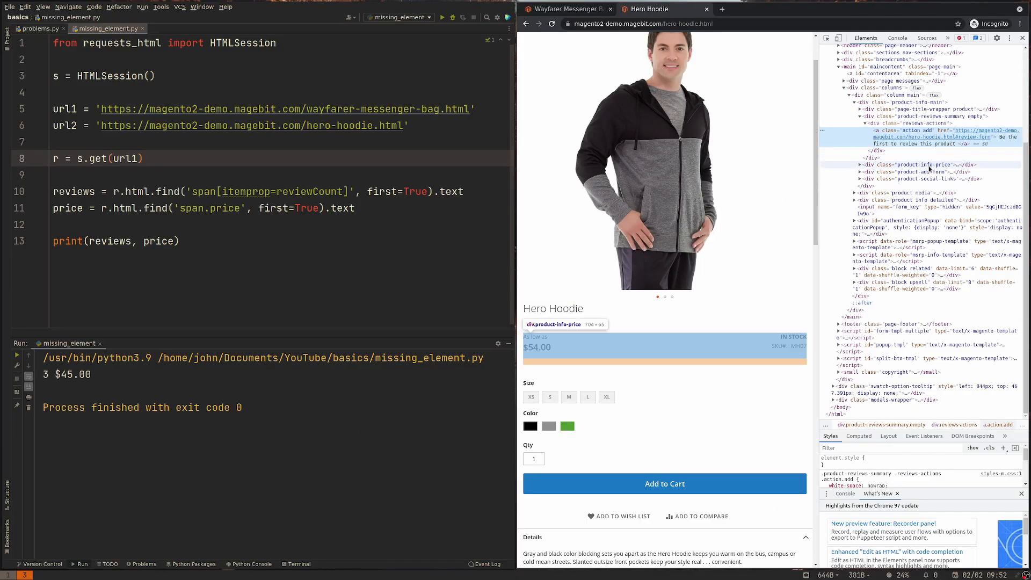
click(441, 17)
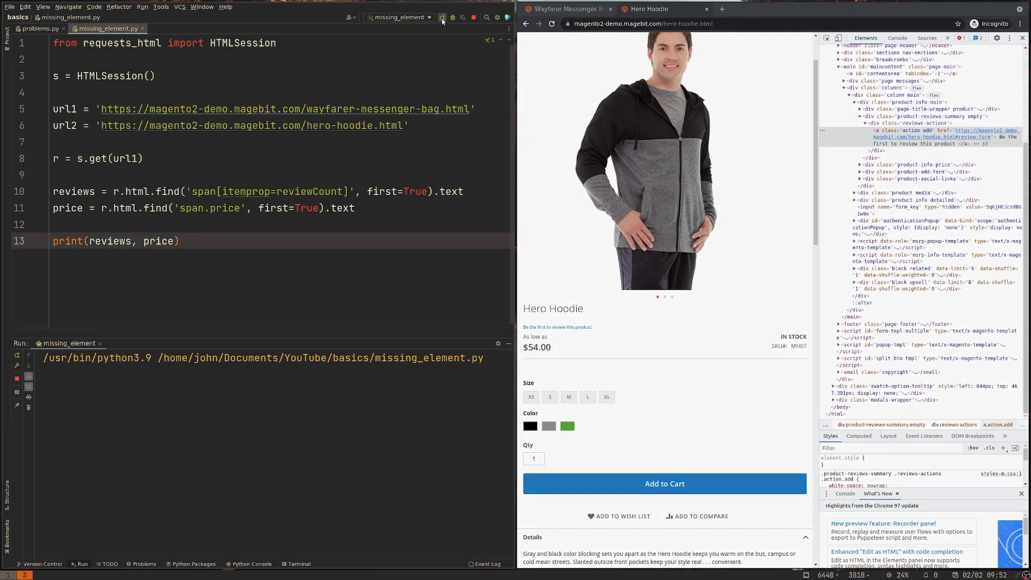
click(442, 17)
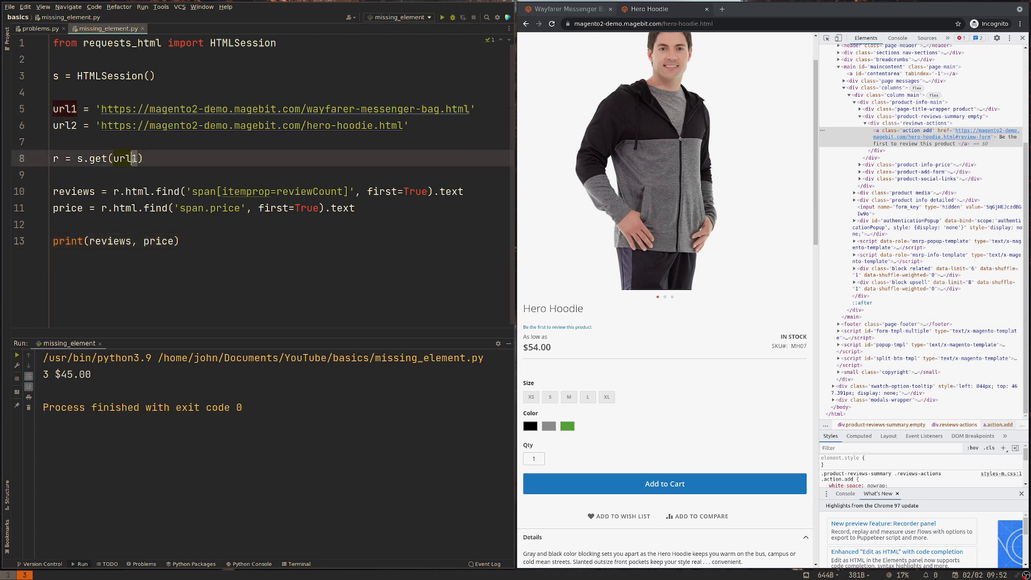